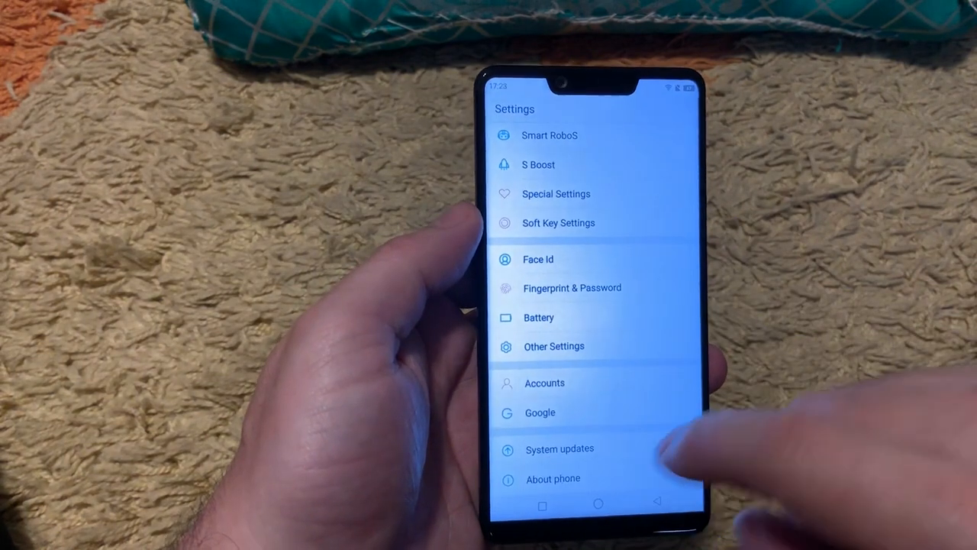
Step: Check for a system update, then return to the main Settings list
{"action": "left_click", "coordinate": [552, 479]}
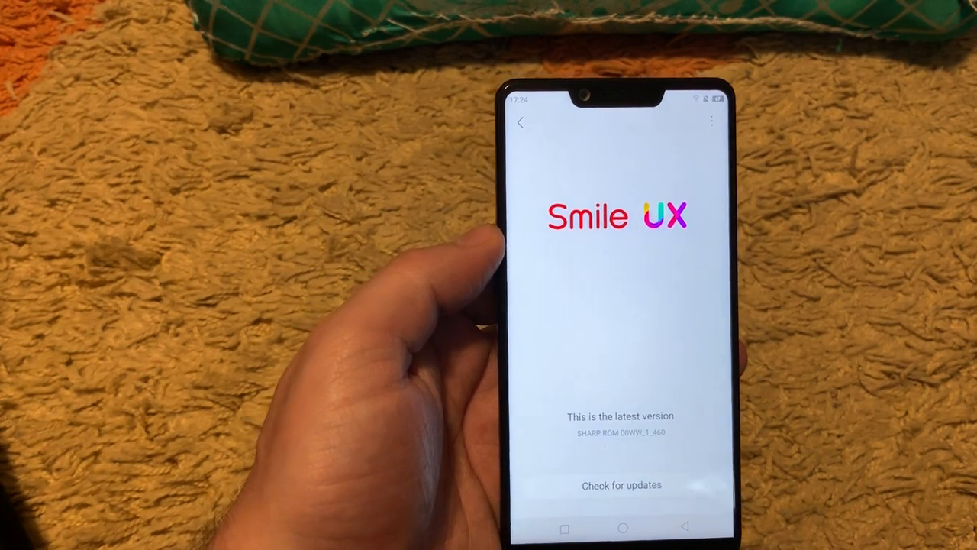
{"action": "left_click", "coordinate": [618, 486]}
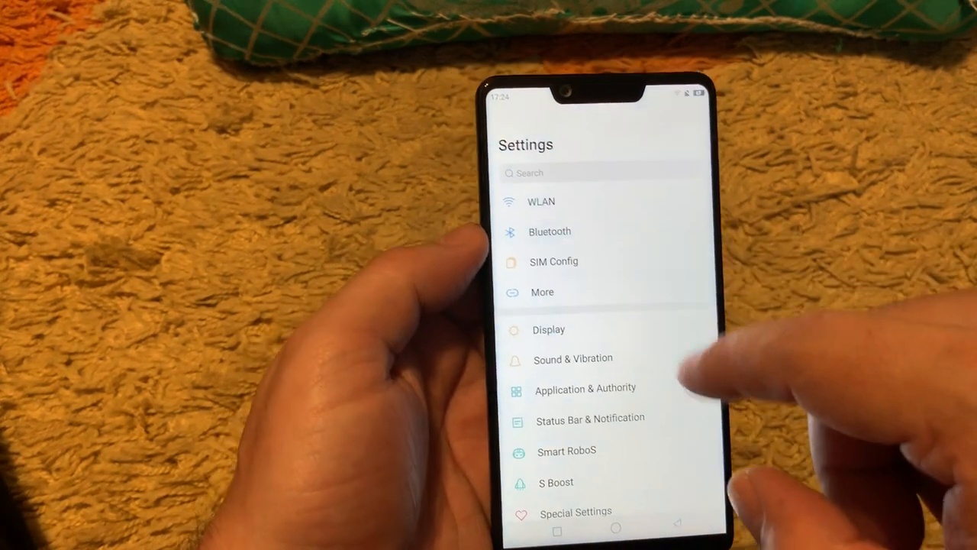
{"action": "left_click", "coordinate": [547, 202]}
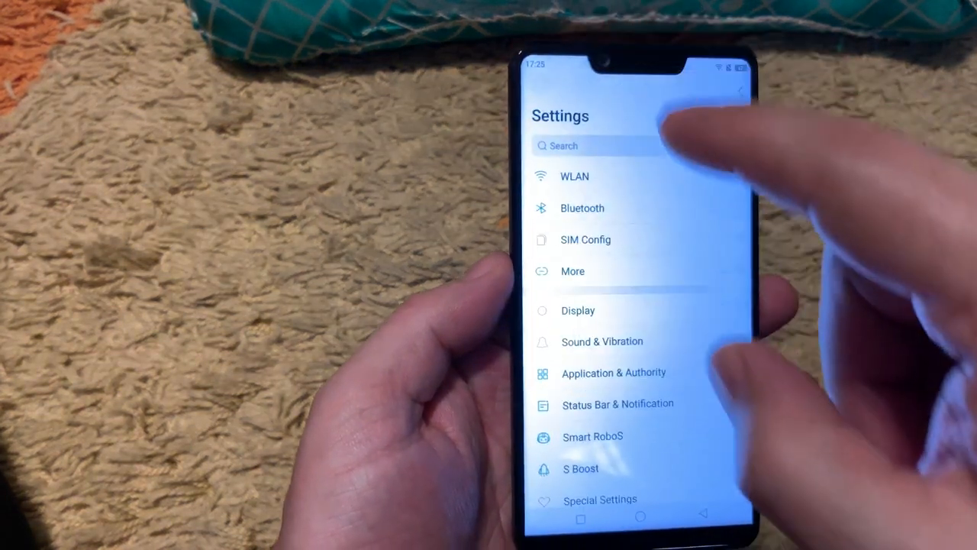
{"action": "left_click", "coordinate": [571, 271]}
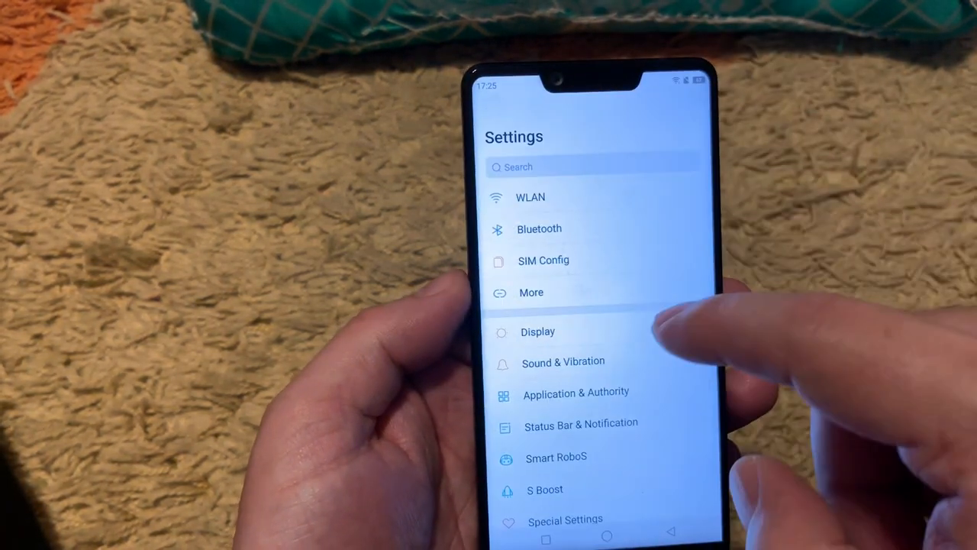
Step: Enter Display, look at Eye Protection Mode and My Themes, and return to Display
{"action": "left_click", "coordinate": [537, 333]}
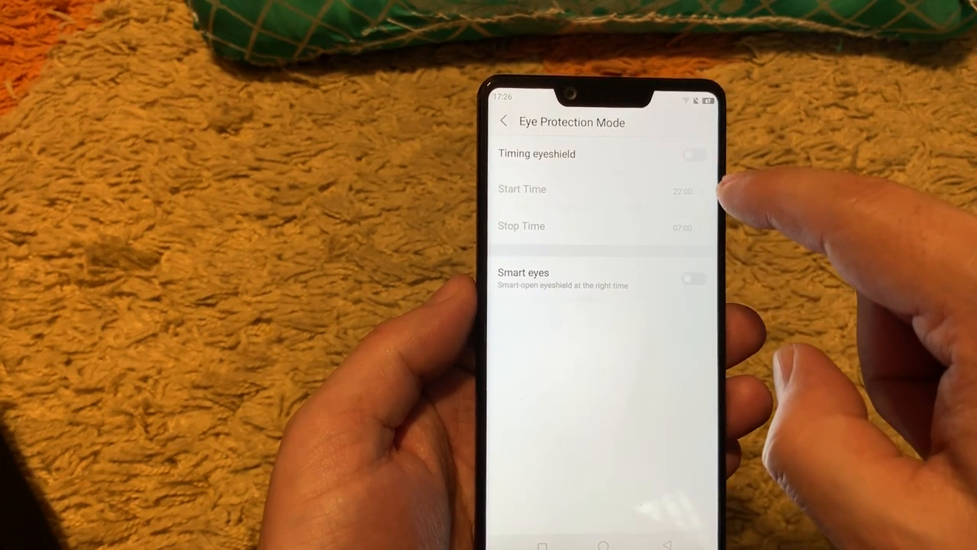
{"action": "left_click", "coordinate": [687, 153]}
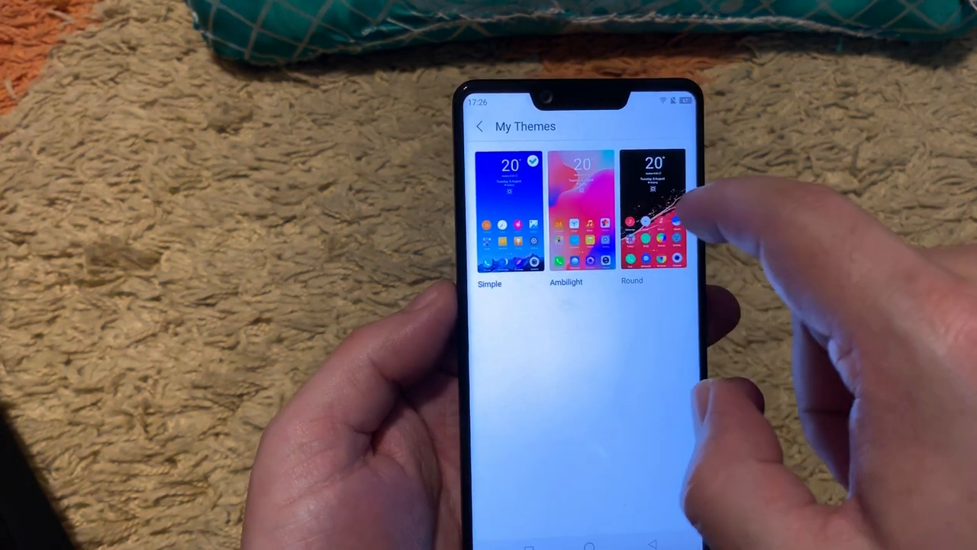
{"action": "left_click", "coordinate": [653, 214]}
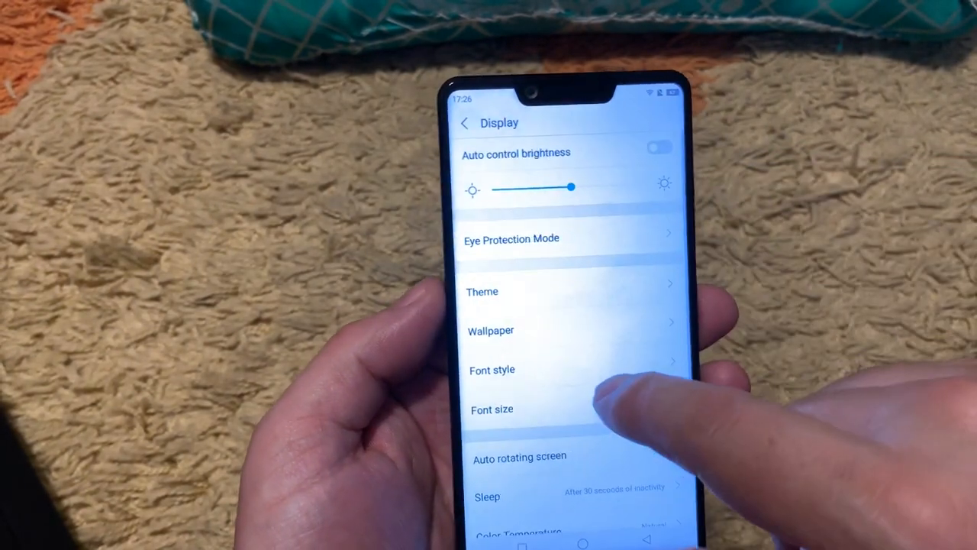
{"action": "left_click", "coordinate": [492, 330]}
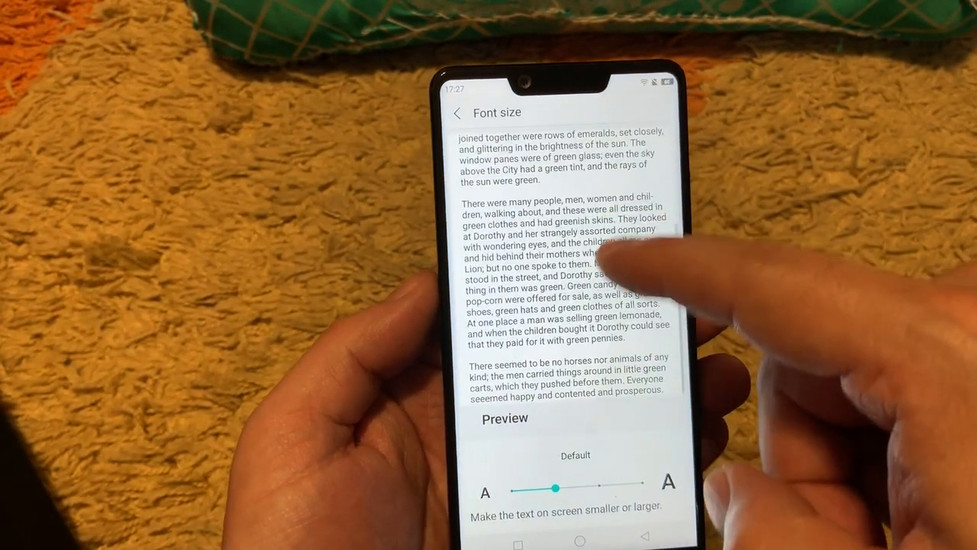
{"action": "left_click_drag", "start_coordinate": [577, 485], "coordinate": [592, 479]}
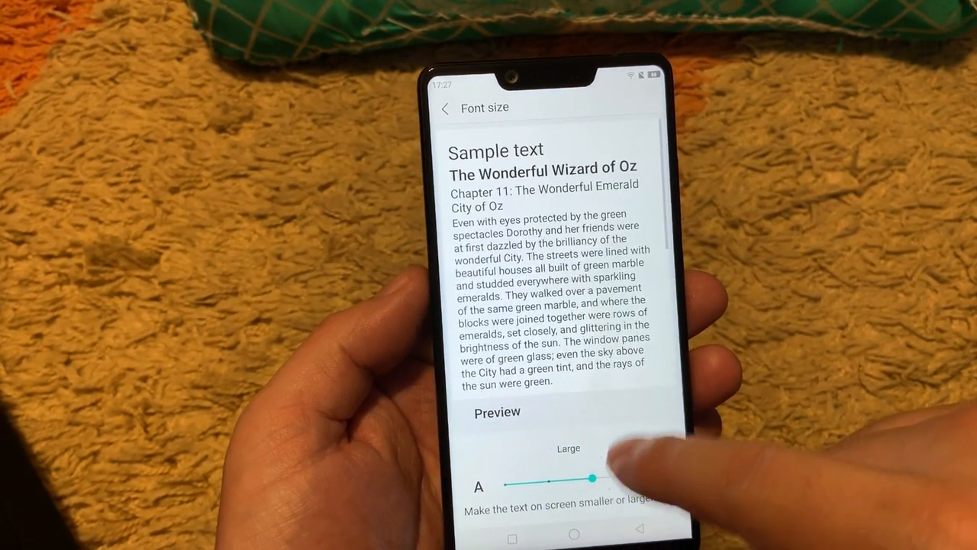
{"action": "left_click_drag", "start_coordinate": [594, 479], "coordinate": [638, 456]}
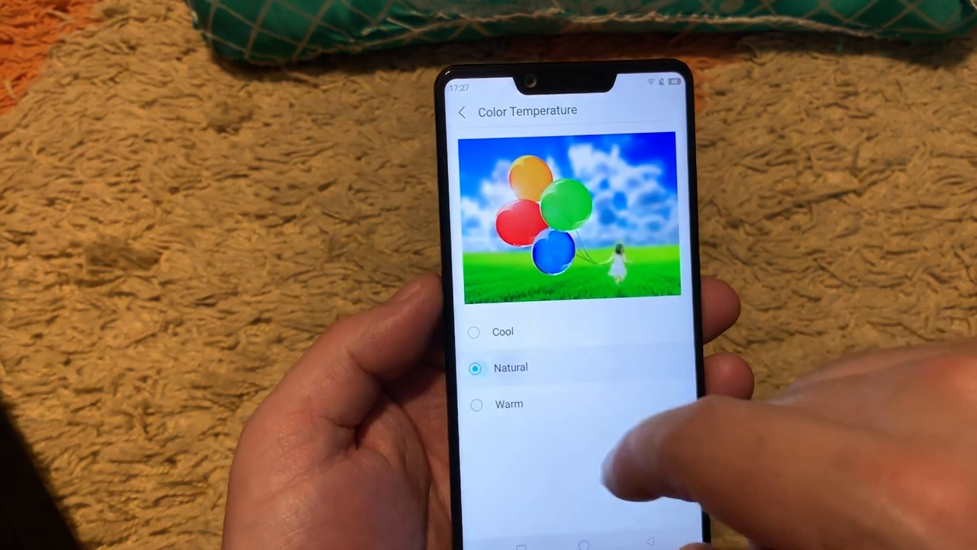
{"action": "left_click", "coordinate": [464, 110]}
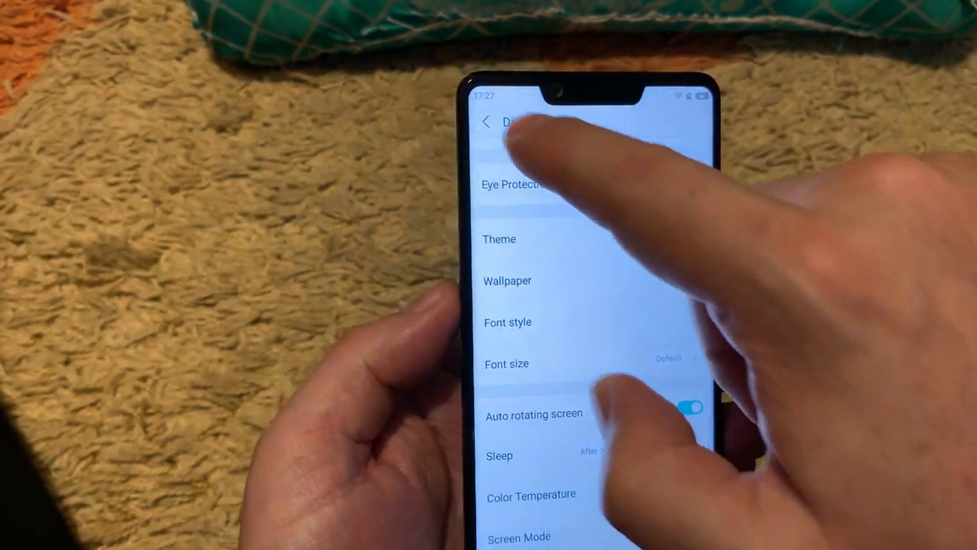
Step: Leave Display and browse the All apps list under Manage Applications
{"action": "left_click", "coordinate": [487, 122]}
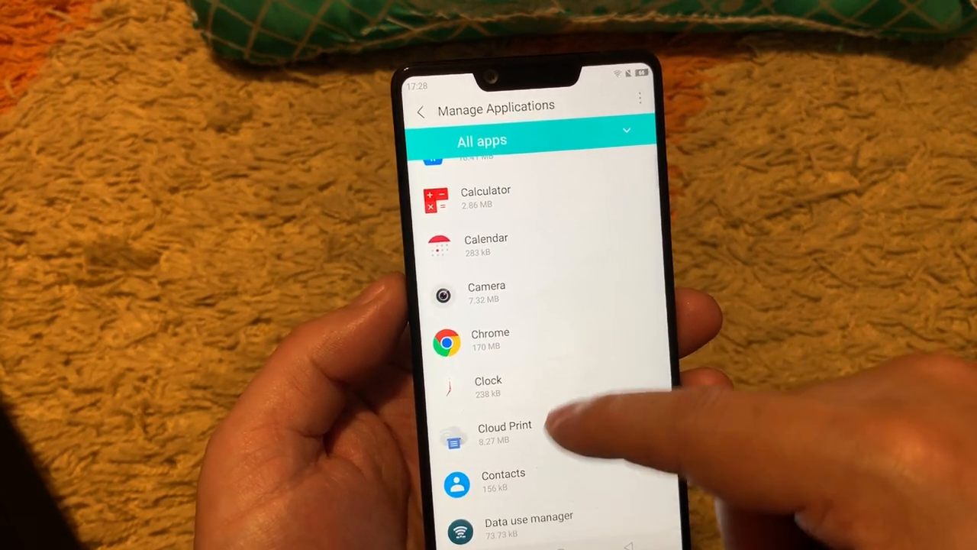
{"action": "scroll", "scroll_direction": "down", "scroll_amount": 3}
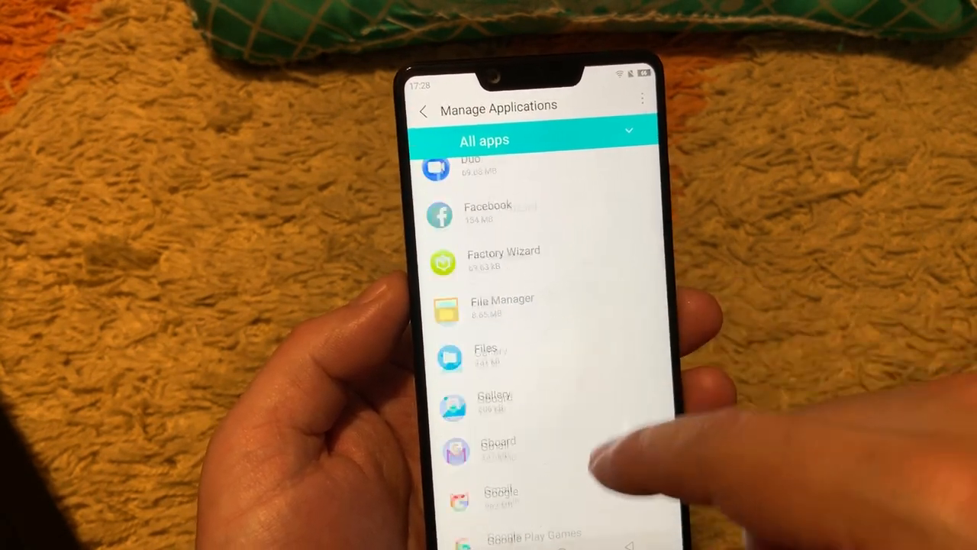
{"action": "left_click", "coordinate": [425, 108]}
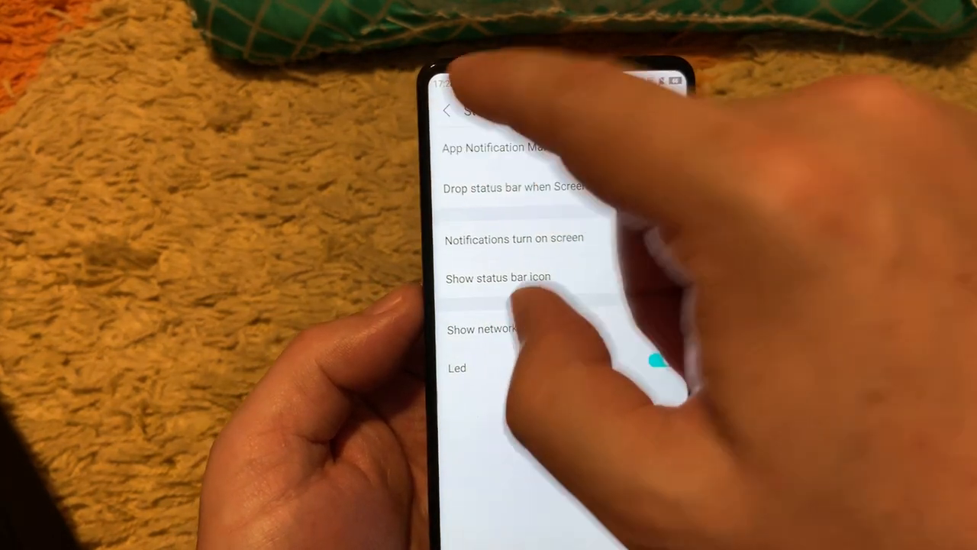
Step: Leave the Status Bar & Notification page after reviewing its options
{"action": "left_click", "coordinate": [446, 110]}
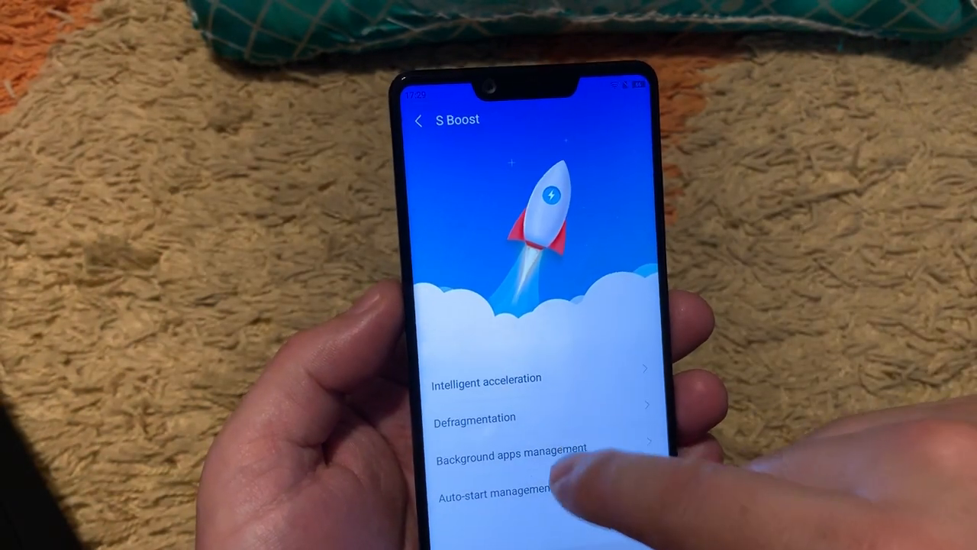
Step: Review the S Boost options and return to the main Settings list
{"action": "left_click", "coordinate": [473, 418]}
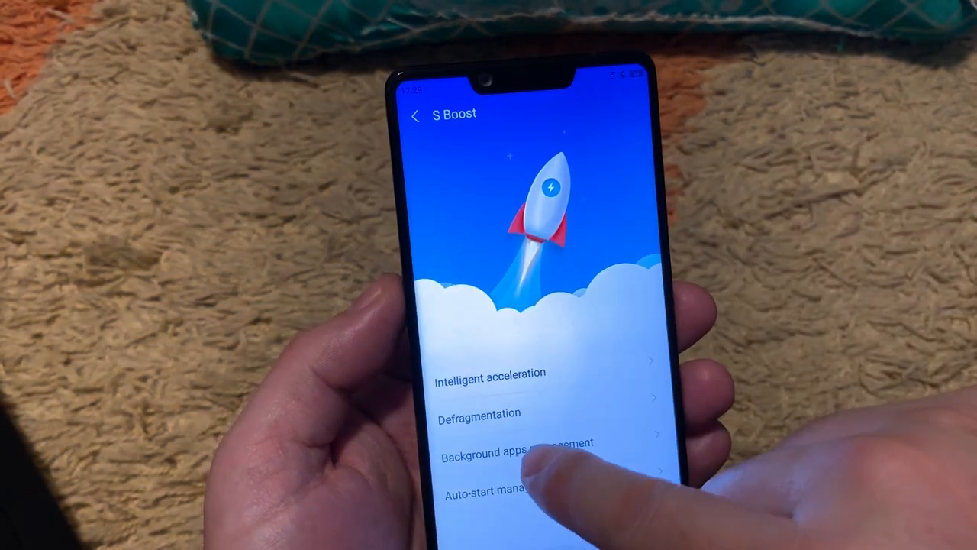
{"action": "left_click", "coordinate": [516, 454]}
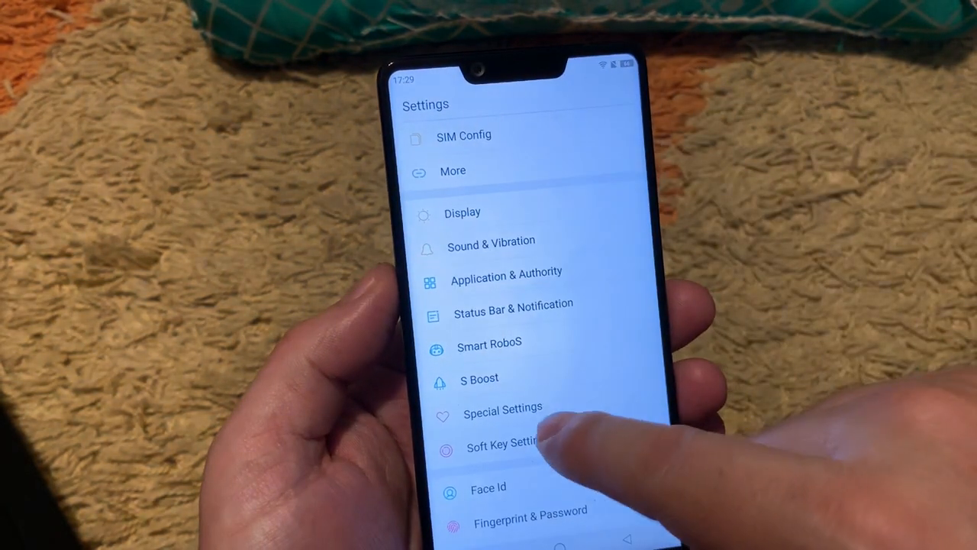
Step: Enter Special Settings and drill into its entries down to the motion gesture options
{"action": "left_click", "coordinate": [501, 406]}
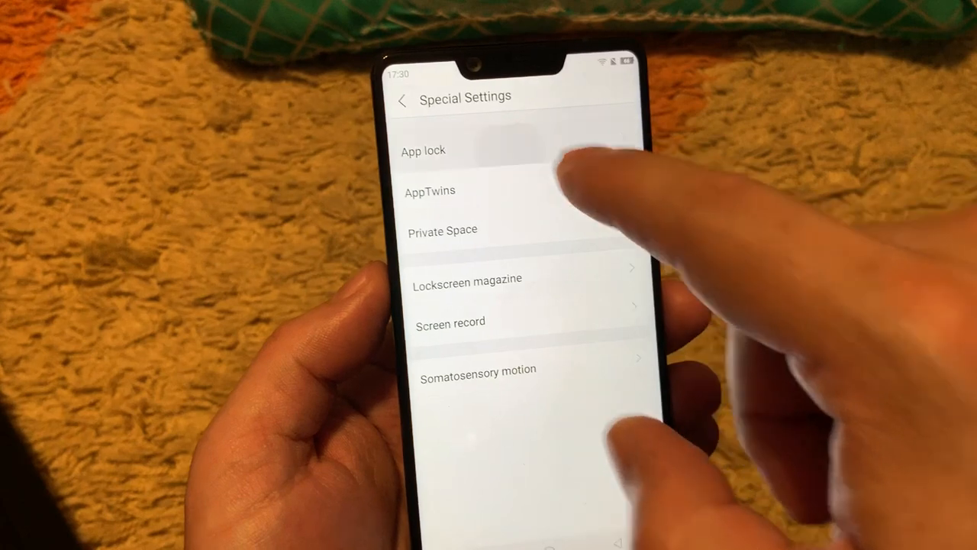
{"action": "left_click", "coordinate": [421, 151]}
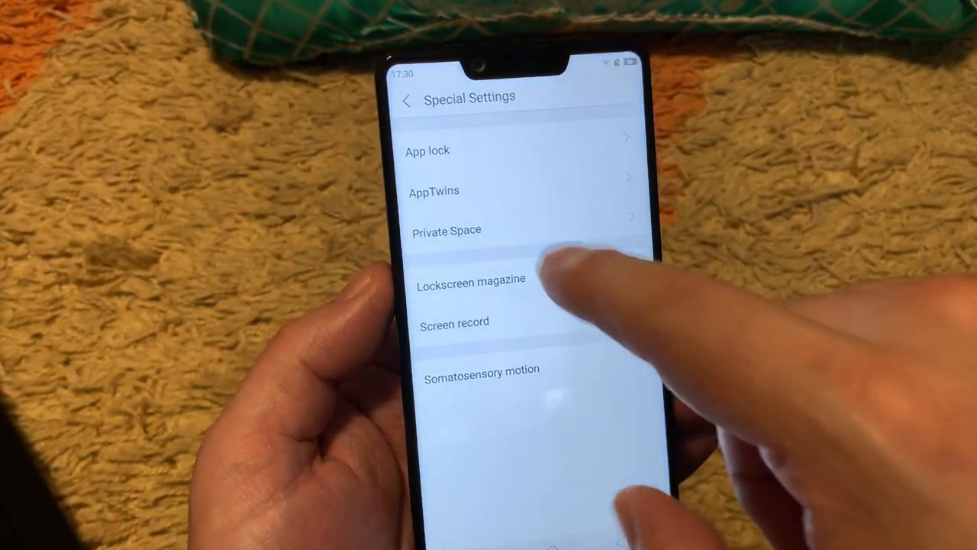
{"action": "left_click", "coordinate": [432, 191]}
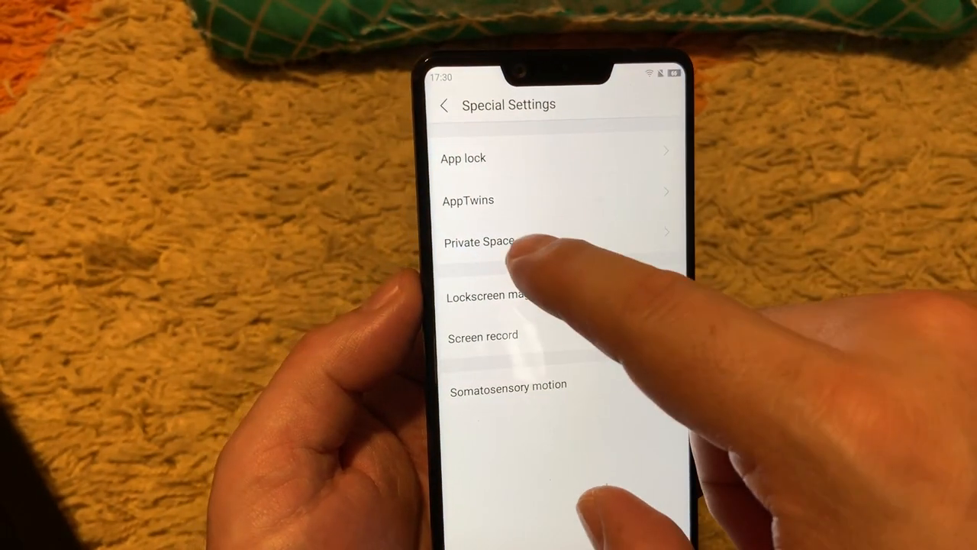
{"action": "left_click", "coordinate": [476, 241]}
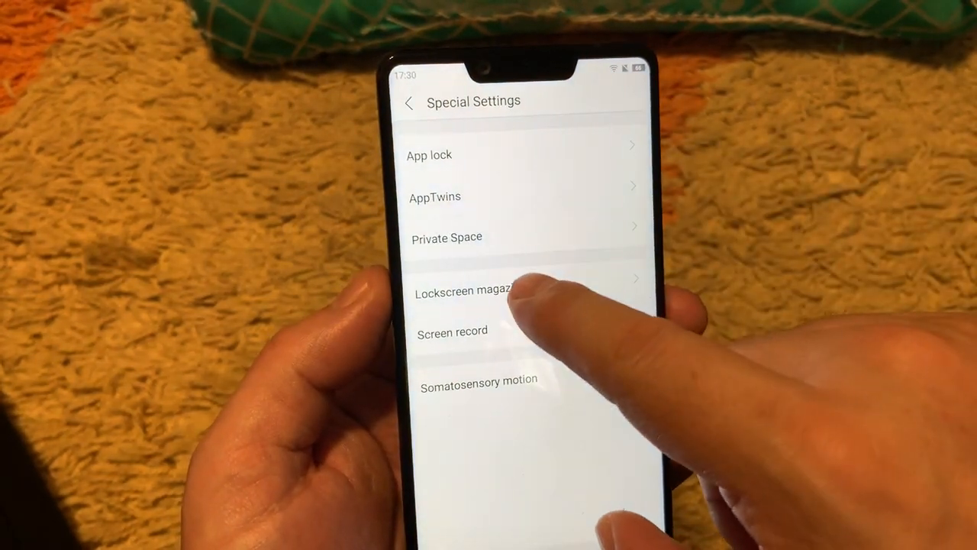
{"action": "left_click", "coordinate": [488, 292]}
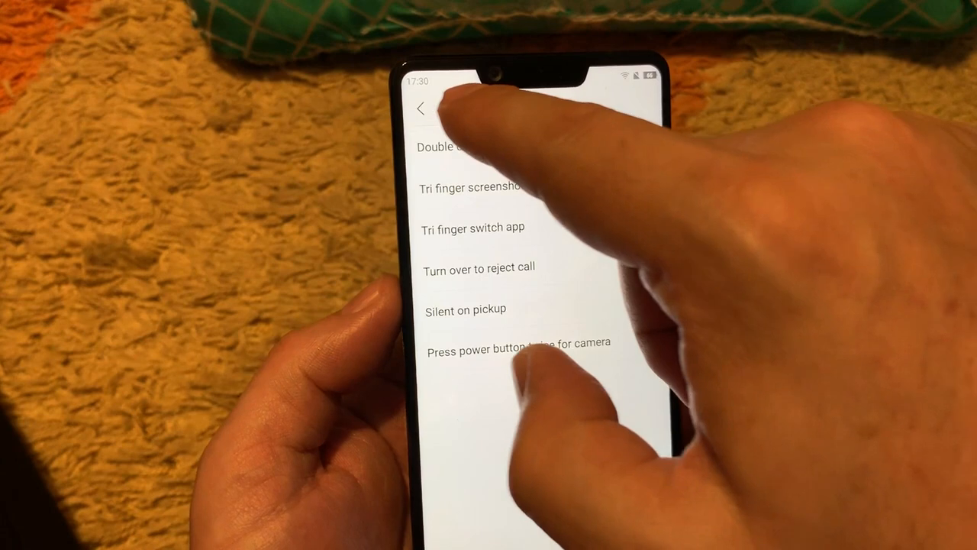
Step: Leave the Somatosensory motion options for the Fingerprint & Password page
{"action": "left_click", "coordinate": [419, 105]}
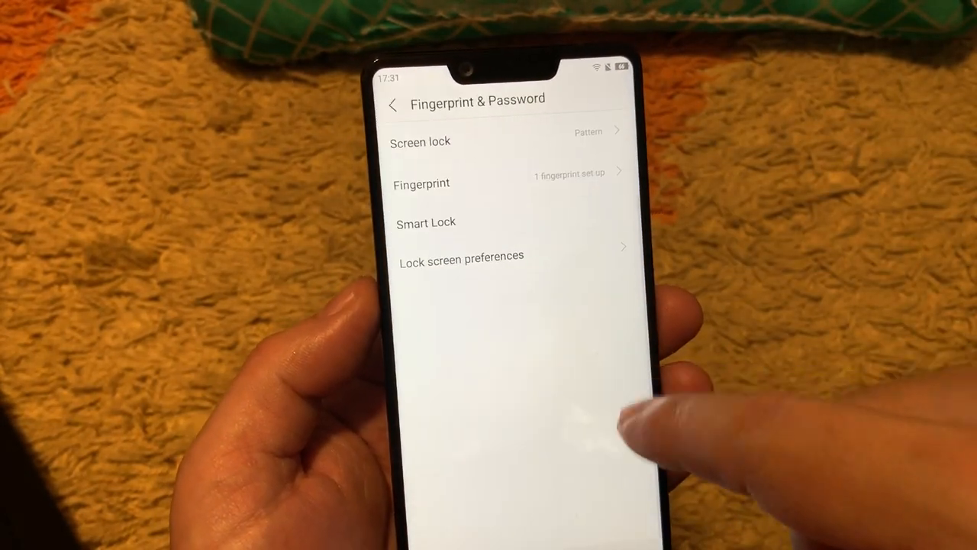
Step: Leave Fingerprint & Password and view the Battery page at 66% charge
{"action": "left_click", "coordinate": [391, 103]}
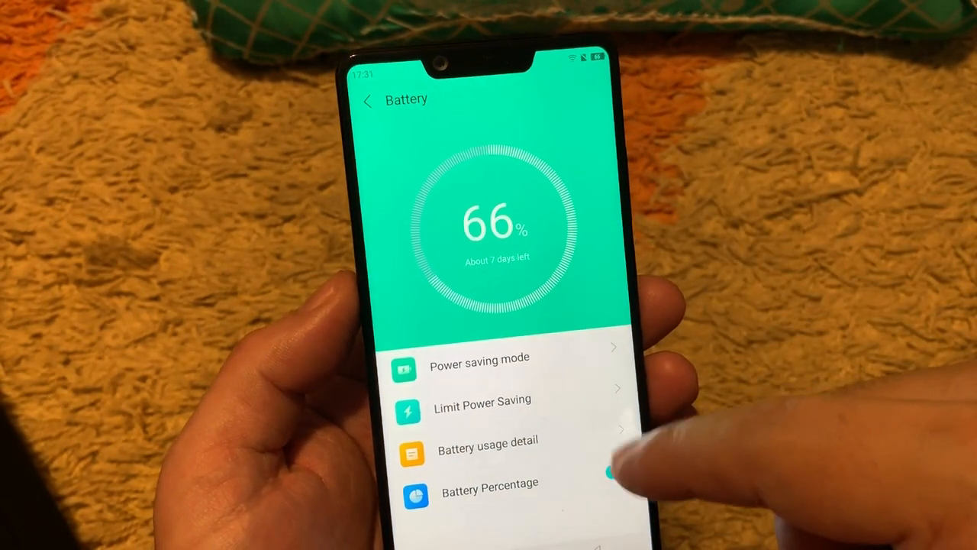
{"action": "left_click", "coordinate": [604, 490]}
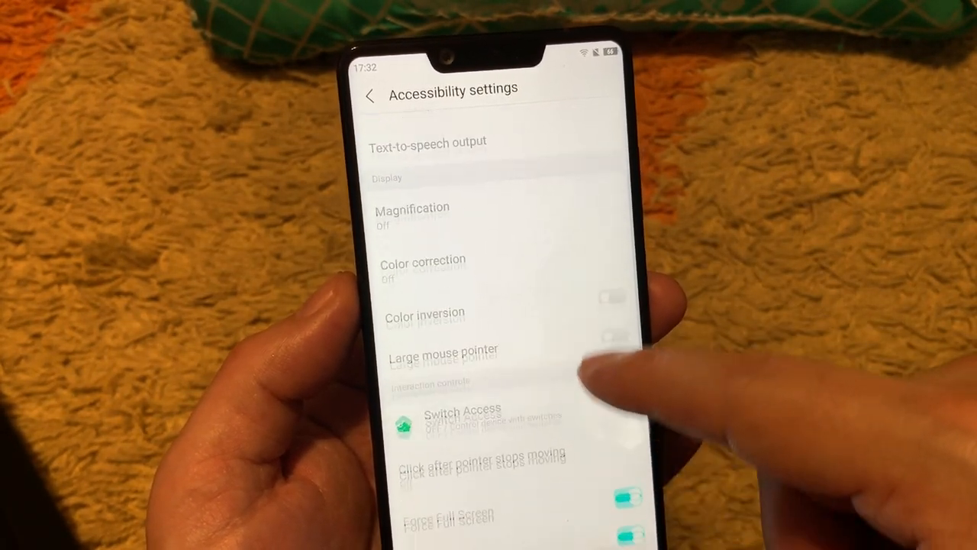
{"action": "scroll", "scroll_direction": "down", "scroll_amount": 3}
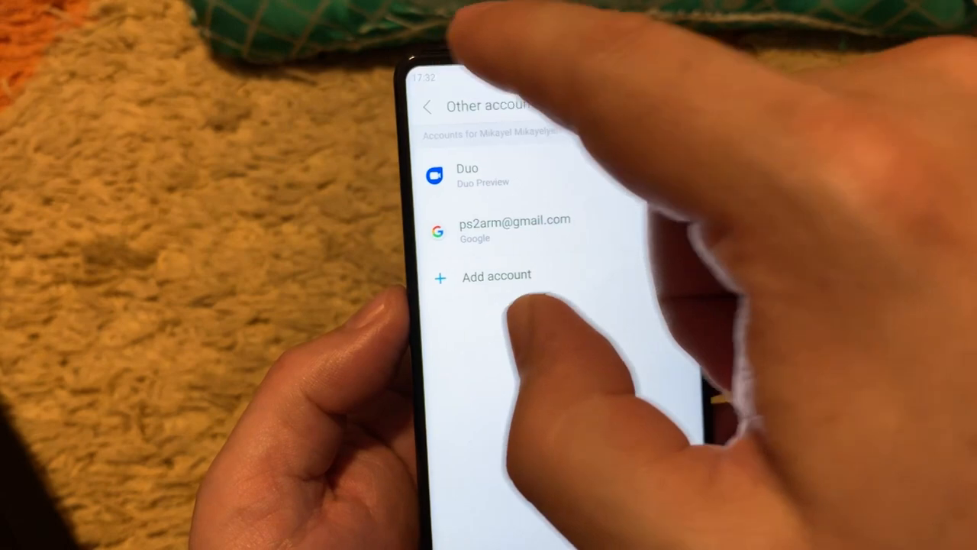
Step: Return from Other accounts to the main Settings list
{"action": "left_click", "coordinate": [429, 104]}
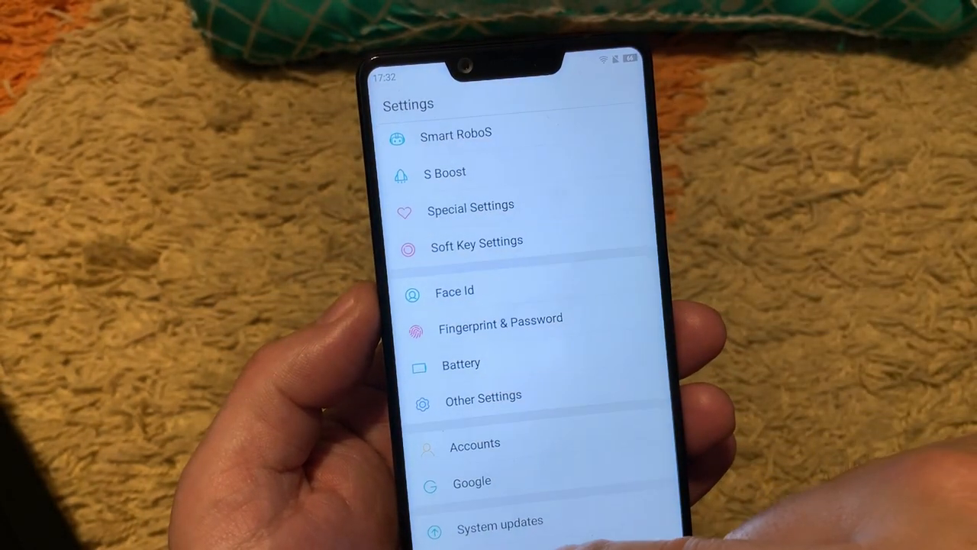